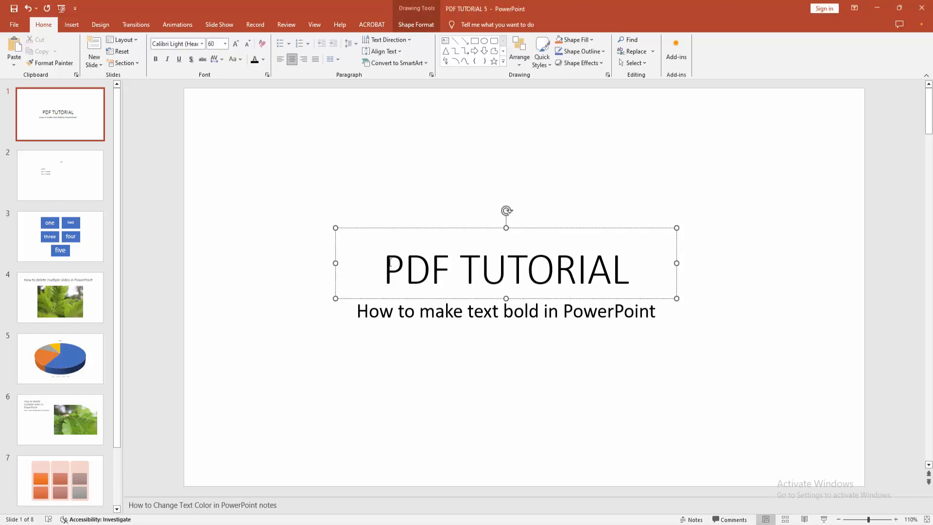
Select the entire 'PDF TUTORIAL' title text on slide 1 and apply Bold.
click(381, 269)
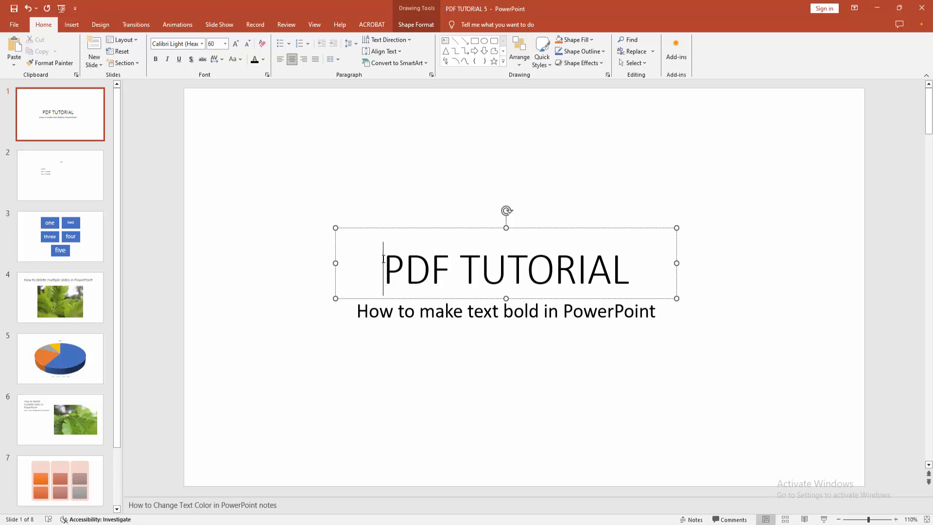
triple_click(505, 272)
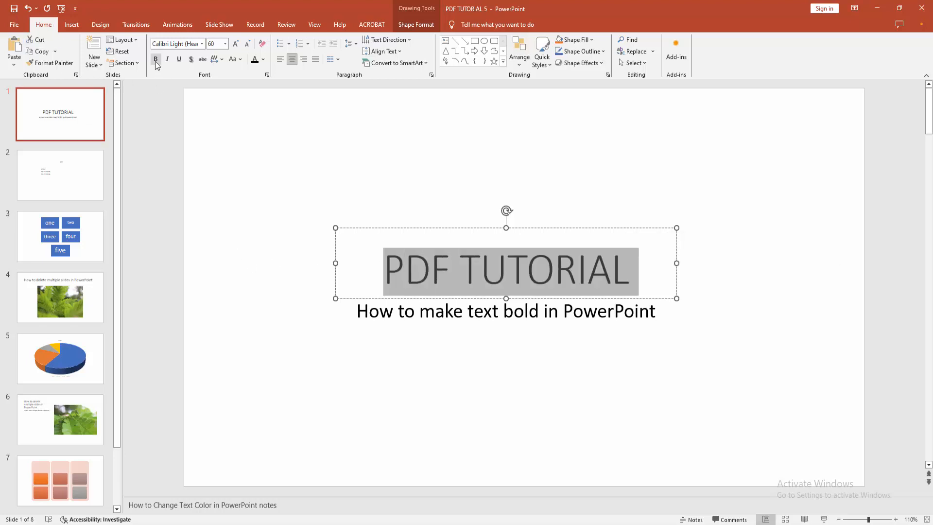
click(155, 59)
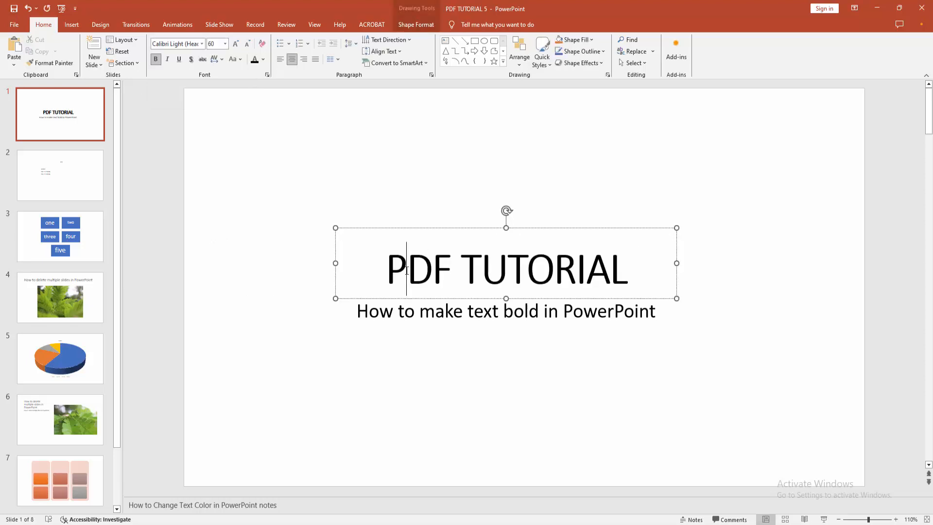
click(217, 286)
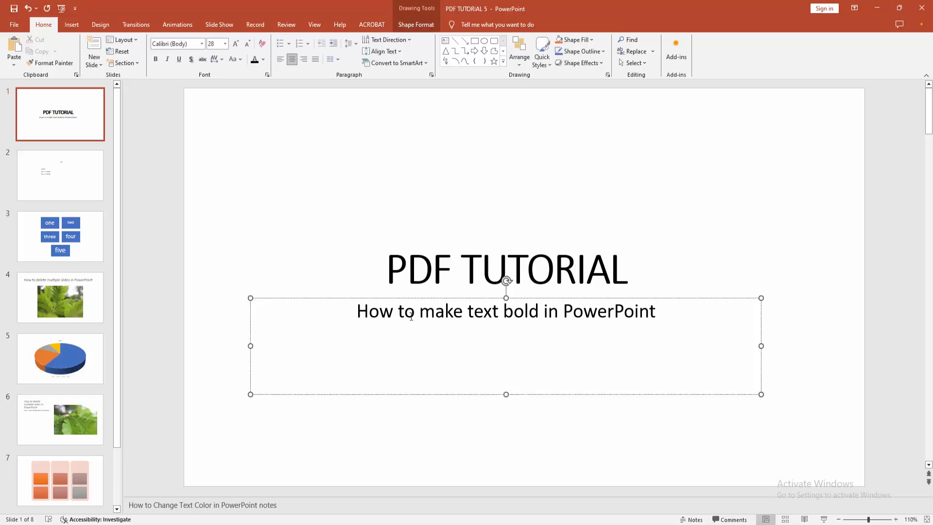
Bold the subtitle 'How to make text bold in PowerPoint', then deselect it.
click(359, 312)
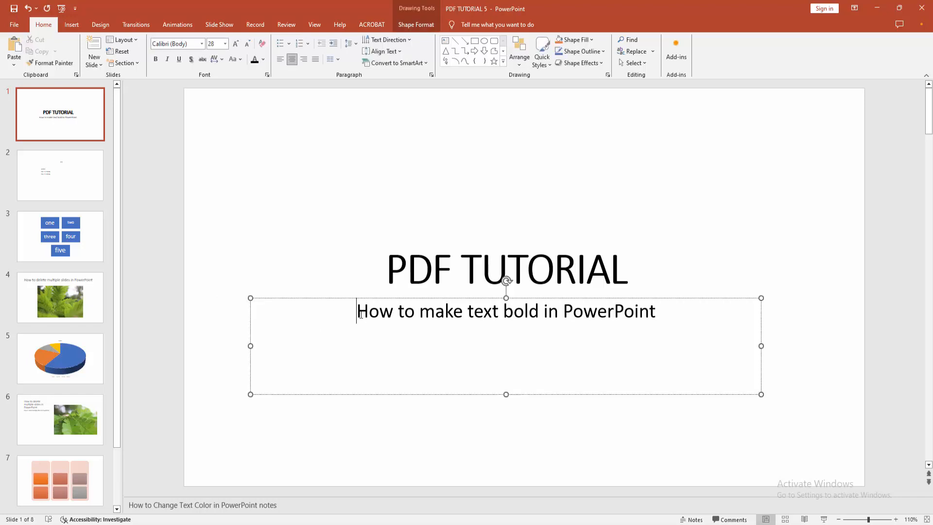
triple_click(507, 312)
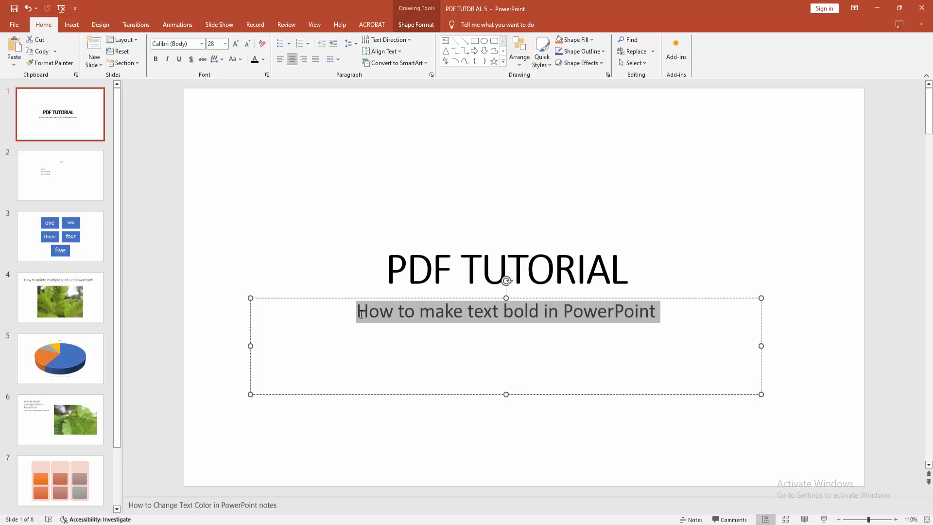
click(155, 59)
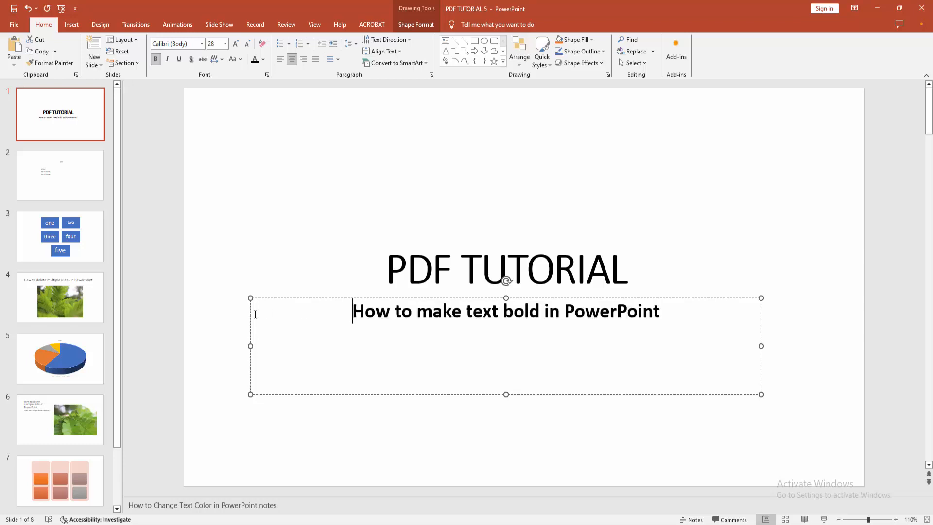
click(235, 318)
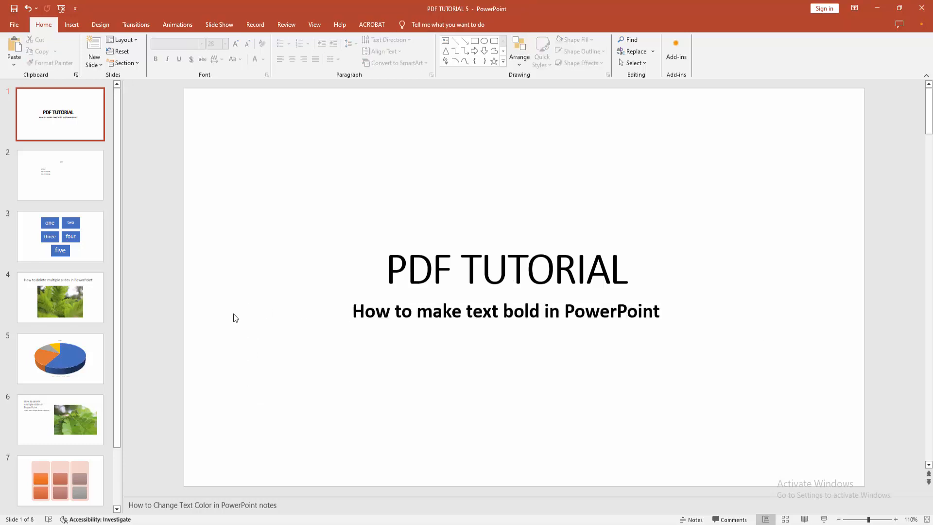